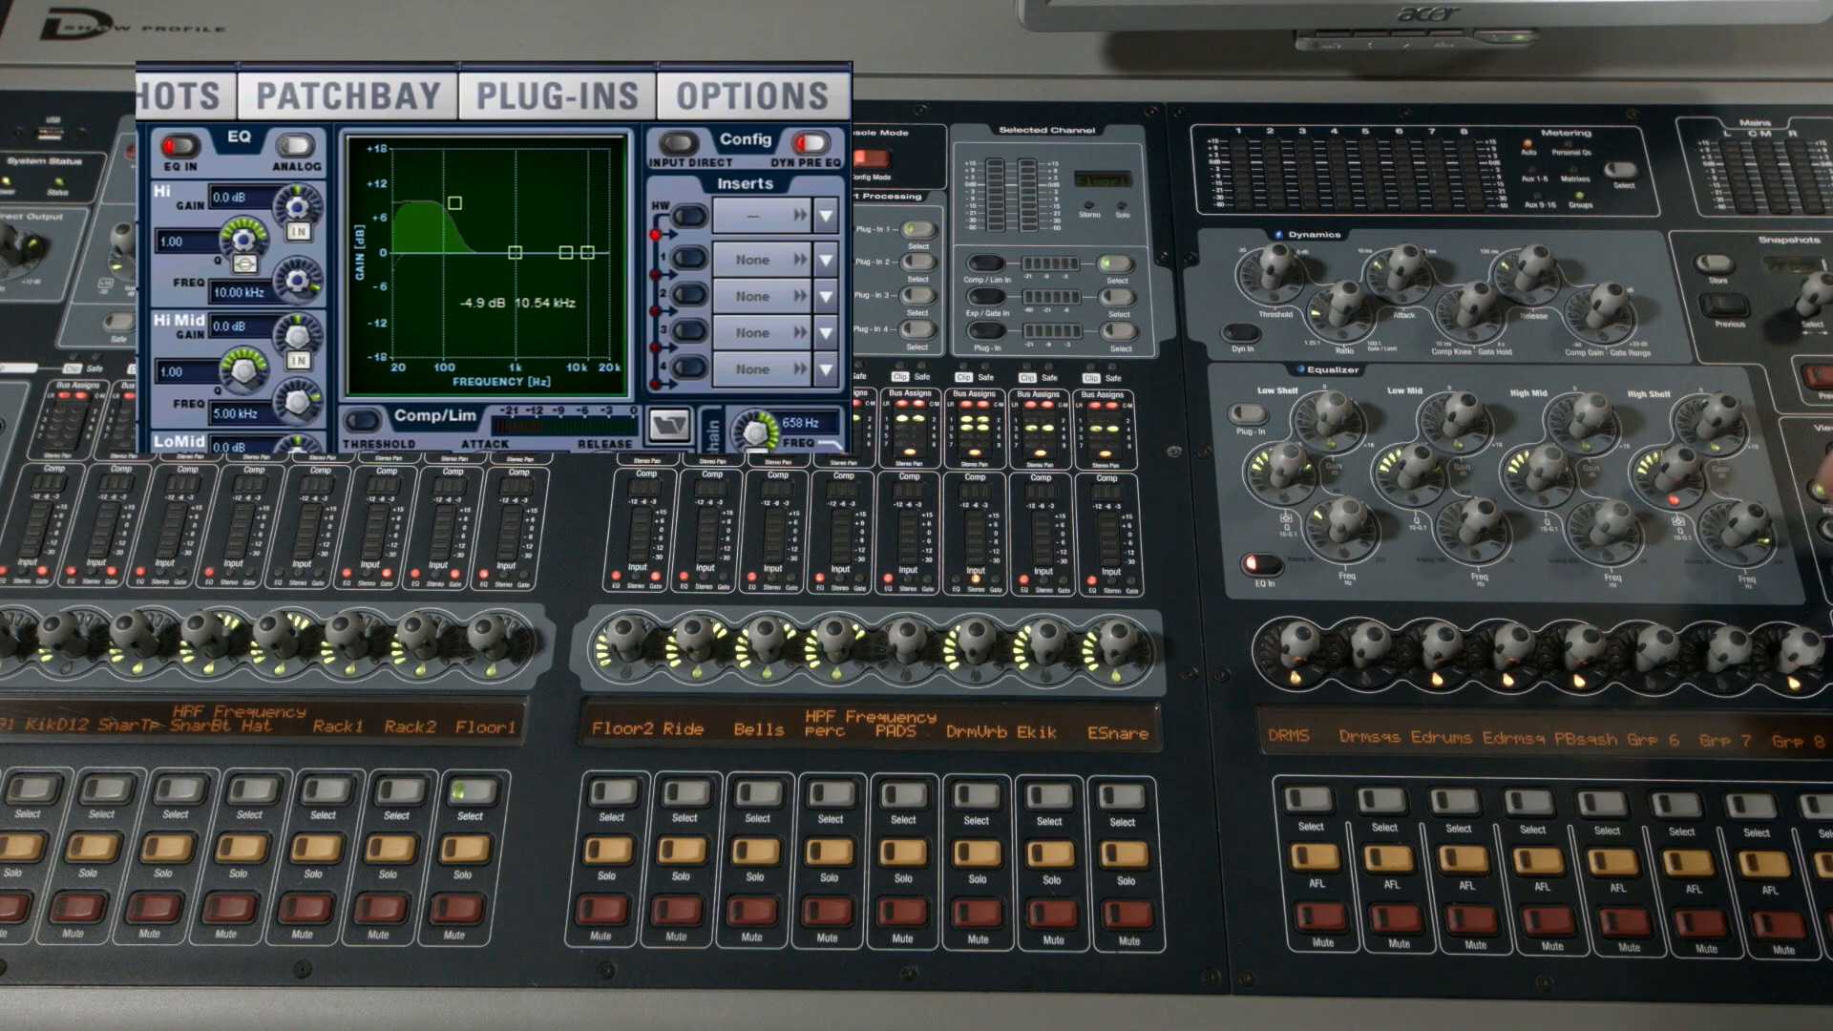
# Boost Floor1's high shelf to +6.9 dB around 8.41 kHz and its high-mid band to +3.6 dB.
pyautogui.moveTo(298, 269); pyautogui.dragTo(310, 251)
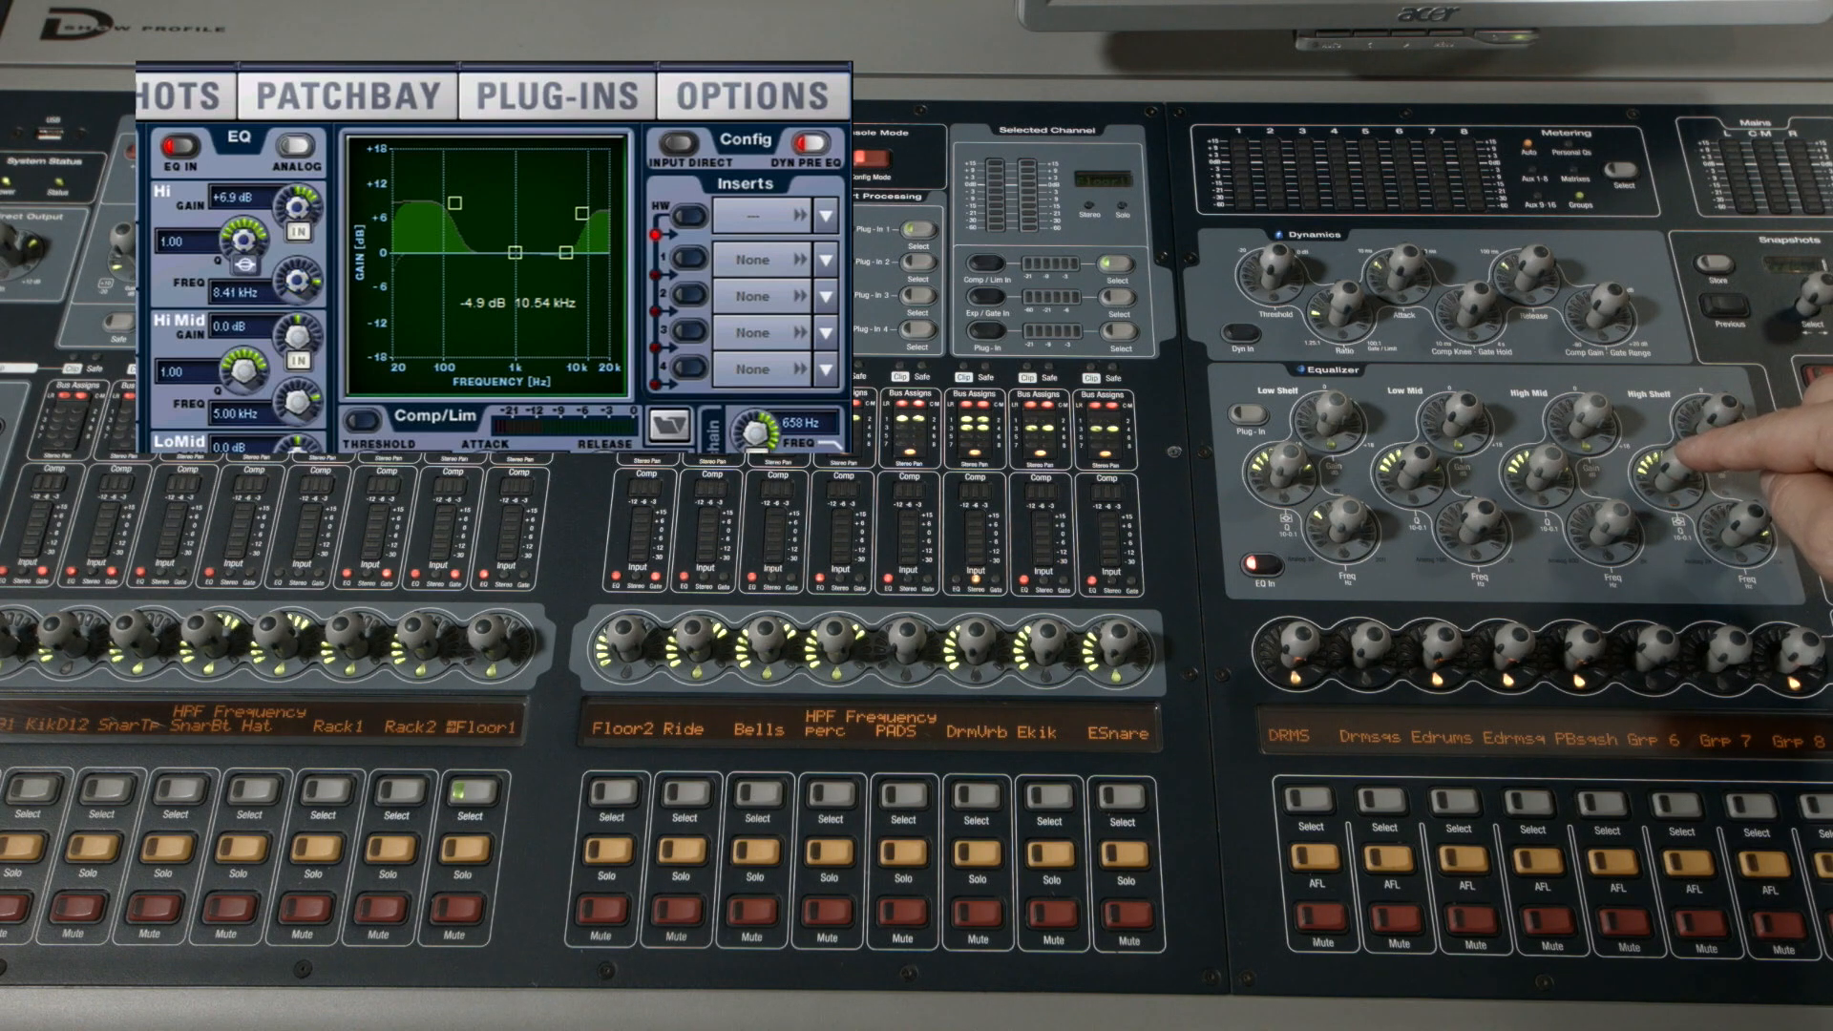
pyautogui.click(234, 240)
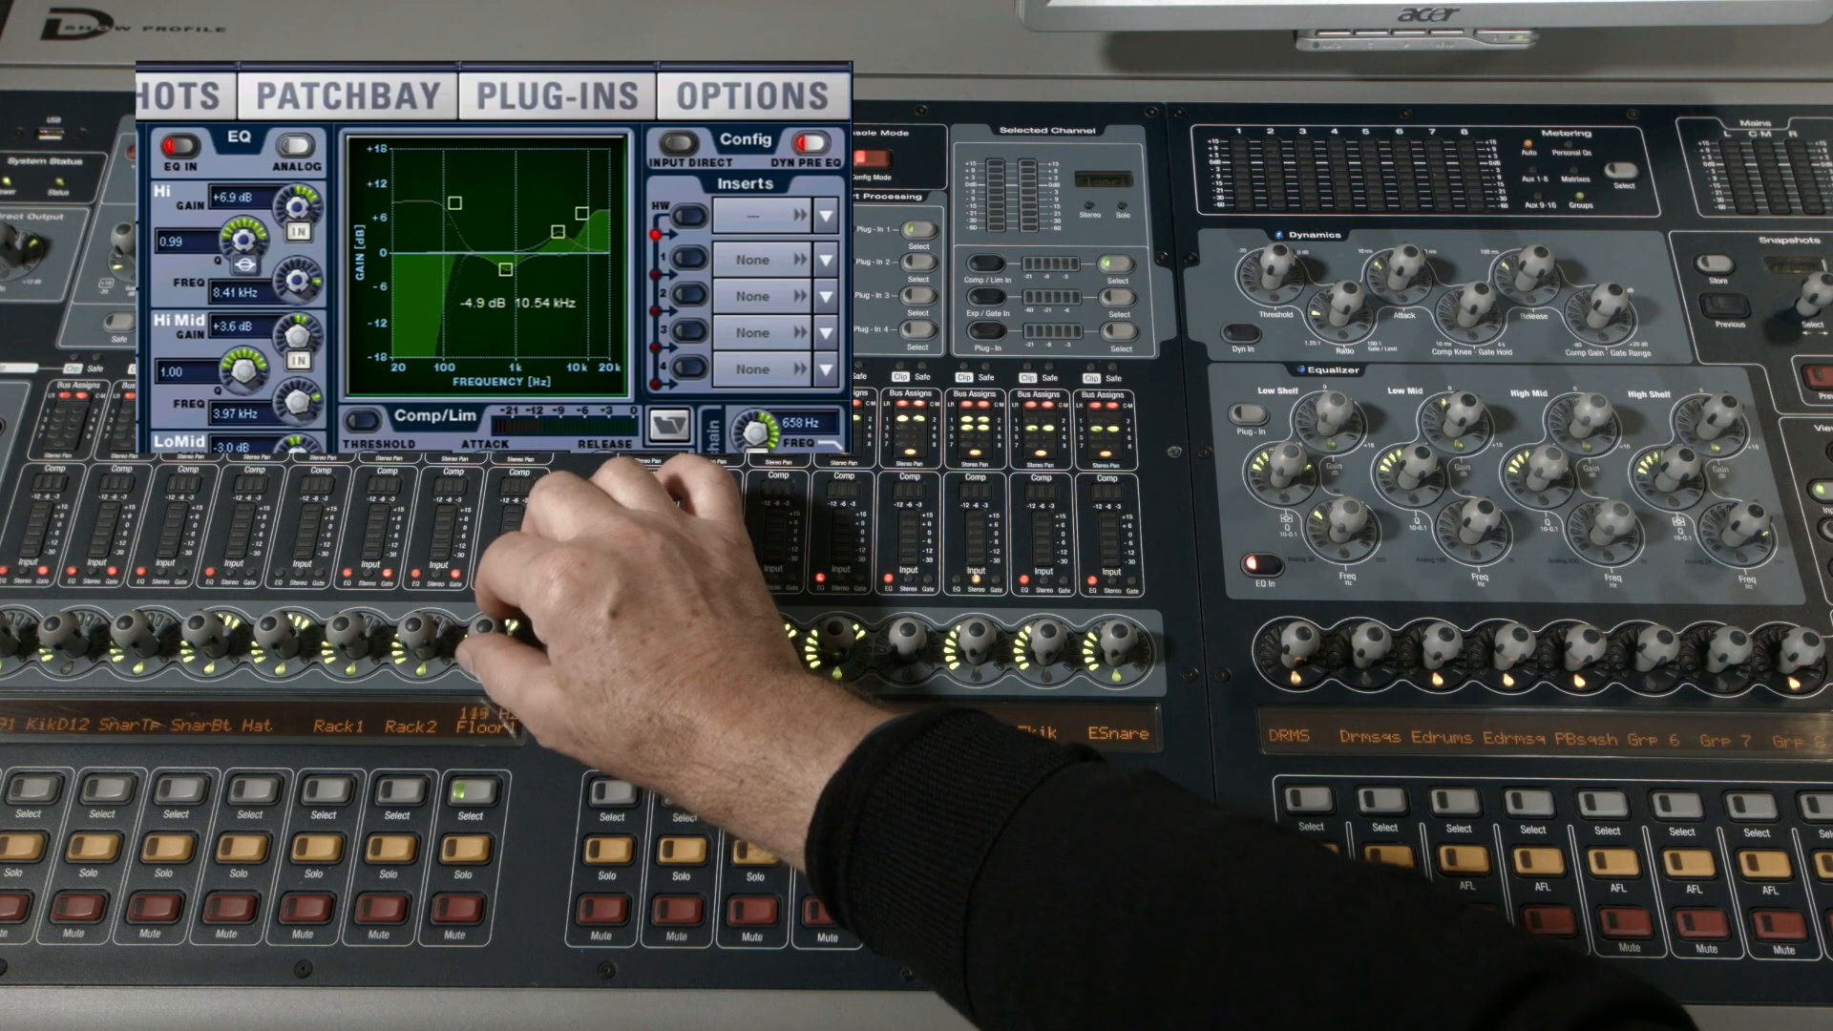
pyautogui.moveTo(480, 631); pyautogui.dragTo(503, 608)
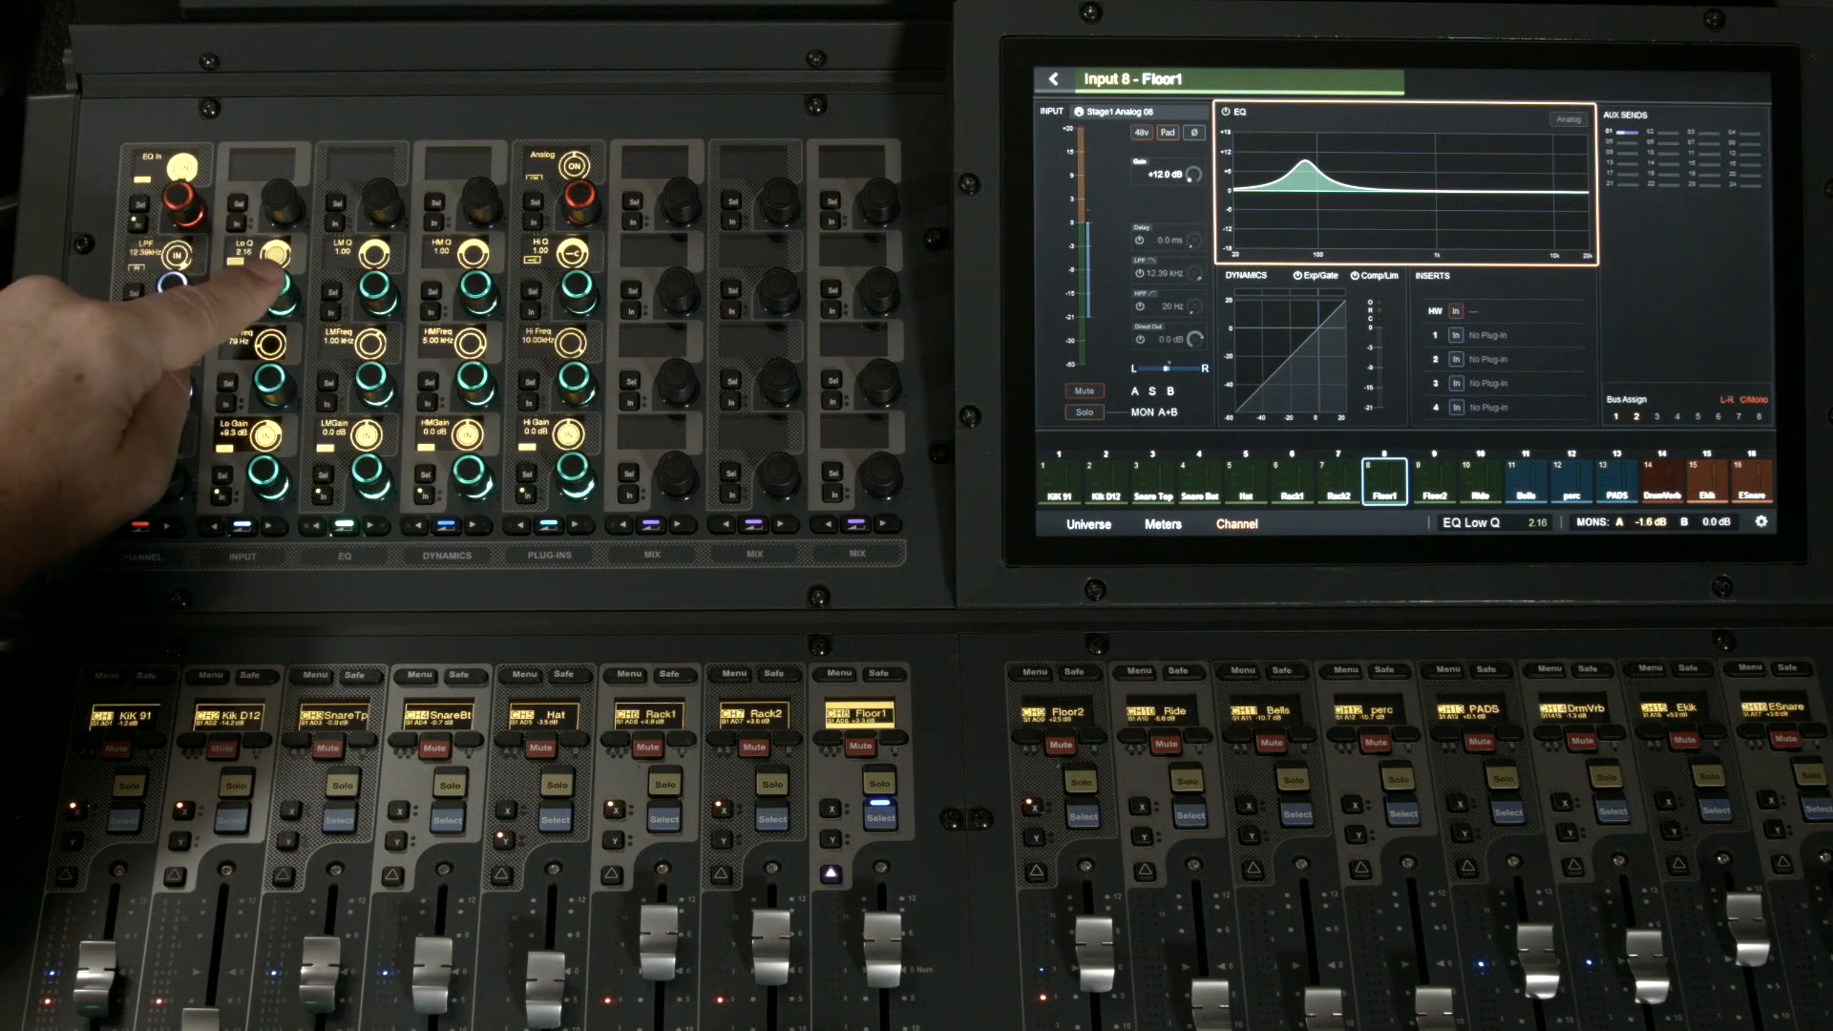
# Adjust the Lo Q and Hi Q widths of Floor1's low and high boosts.
pyautogui.moveTo(275, 255); pyautogui.dragTo(281, 246)
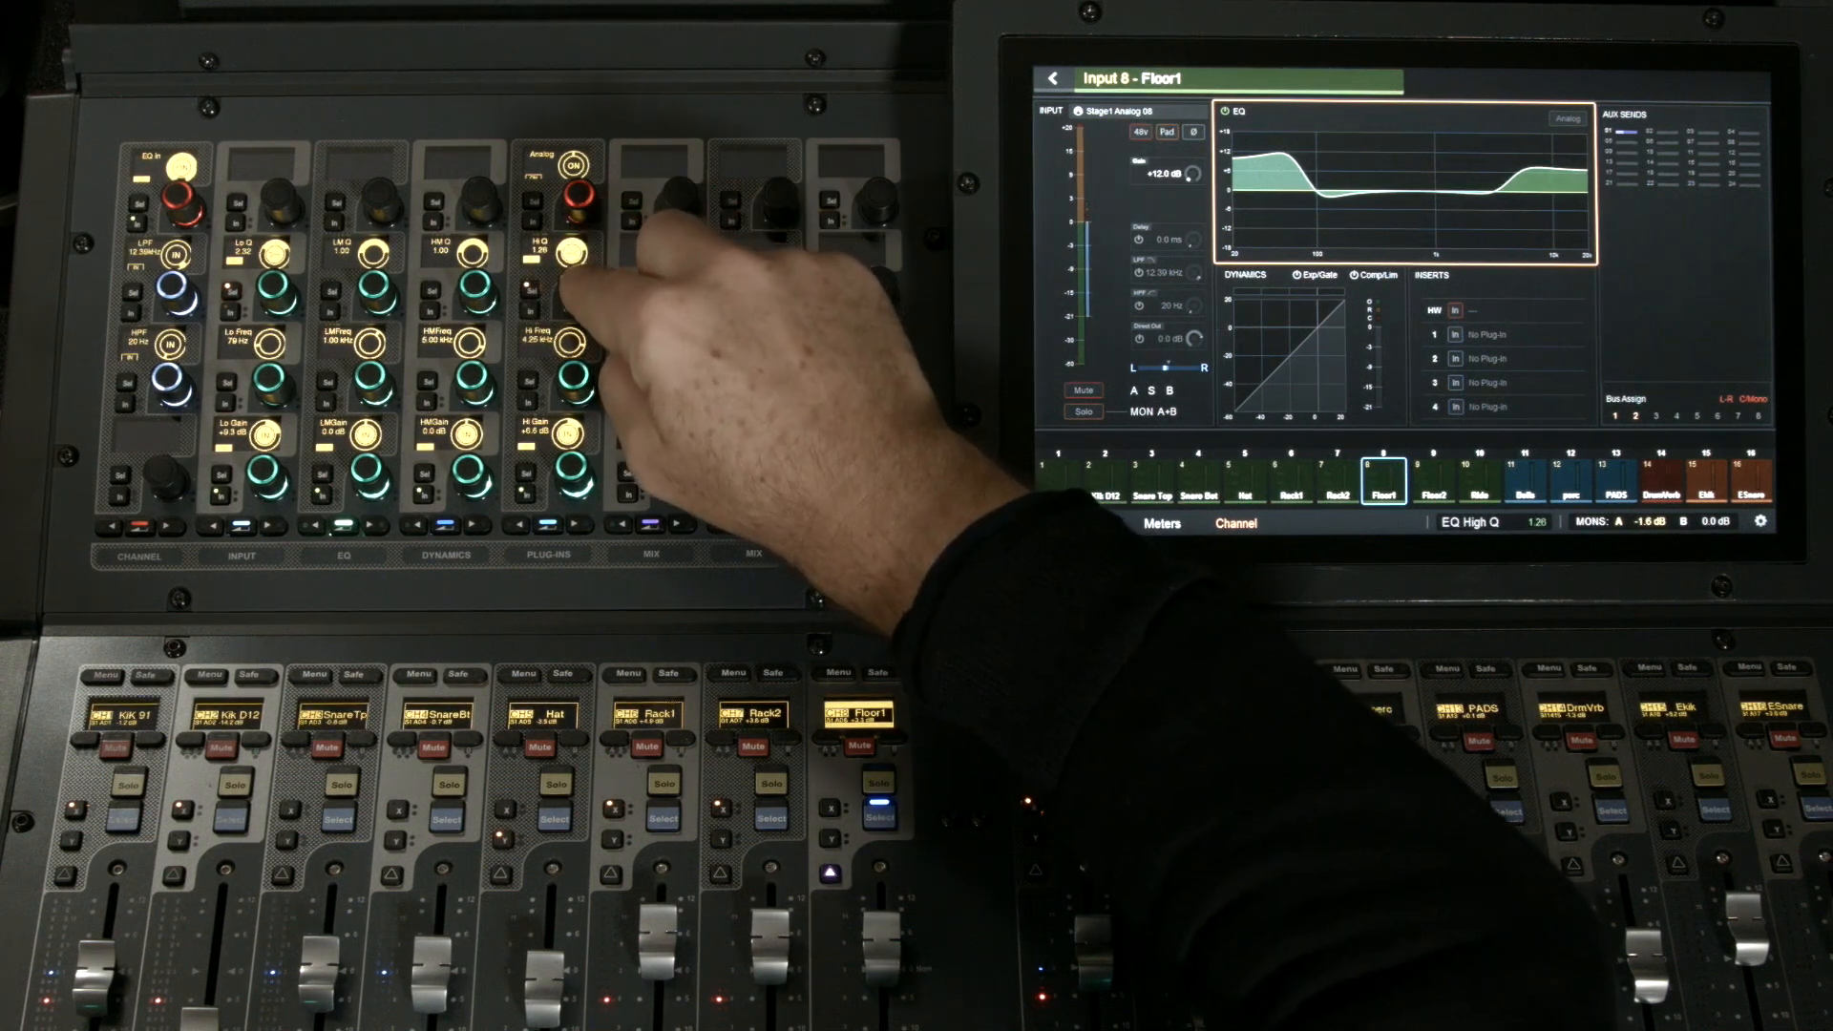
pyautogui.moveTo(573, 246); pyautogui.dragTo(573, 281)
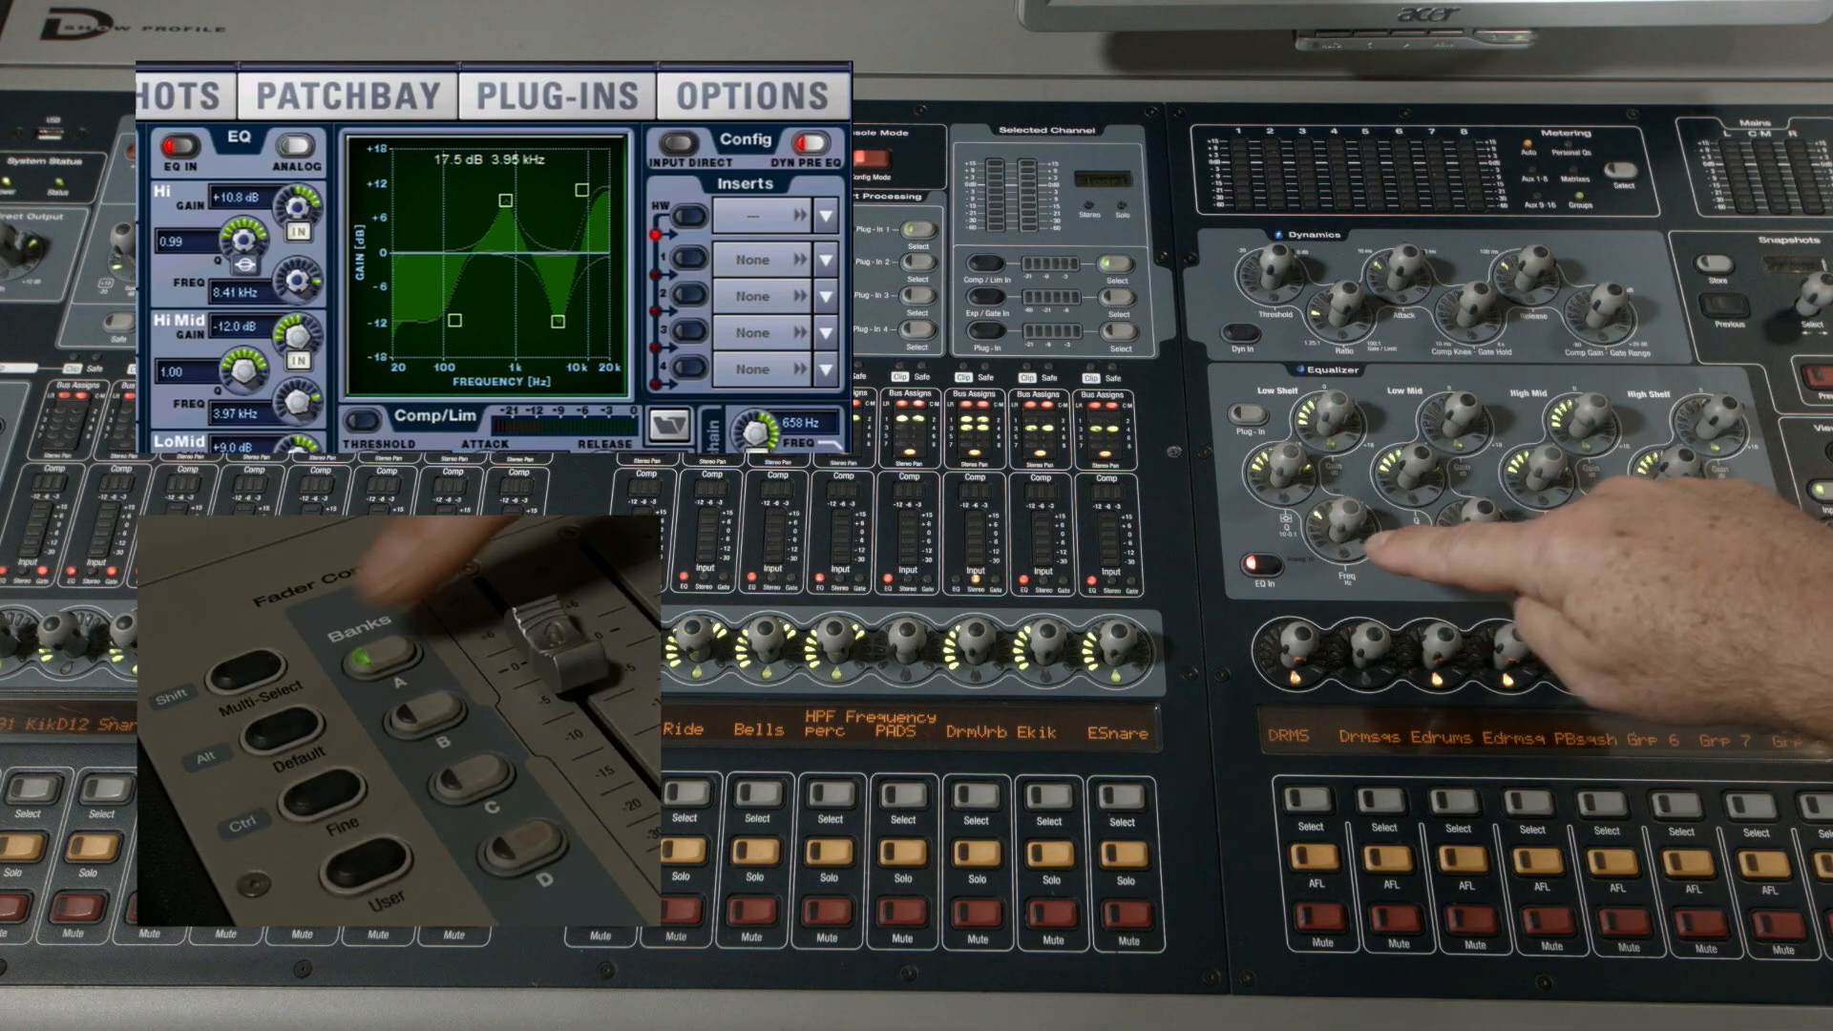
# Drive Floor1's EQ gains to high +10.8 dB, high-mid −12.0 dB and low-mid +9.0 dB.
pyautogui.click(1261, 568)
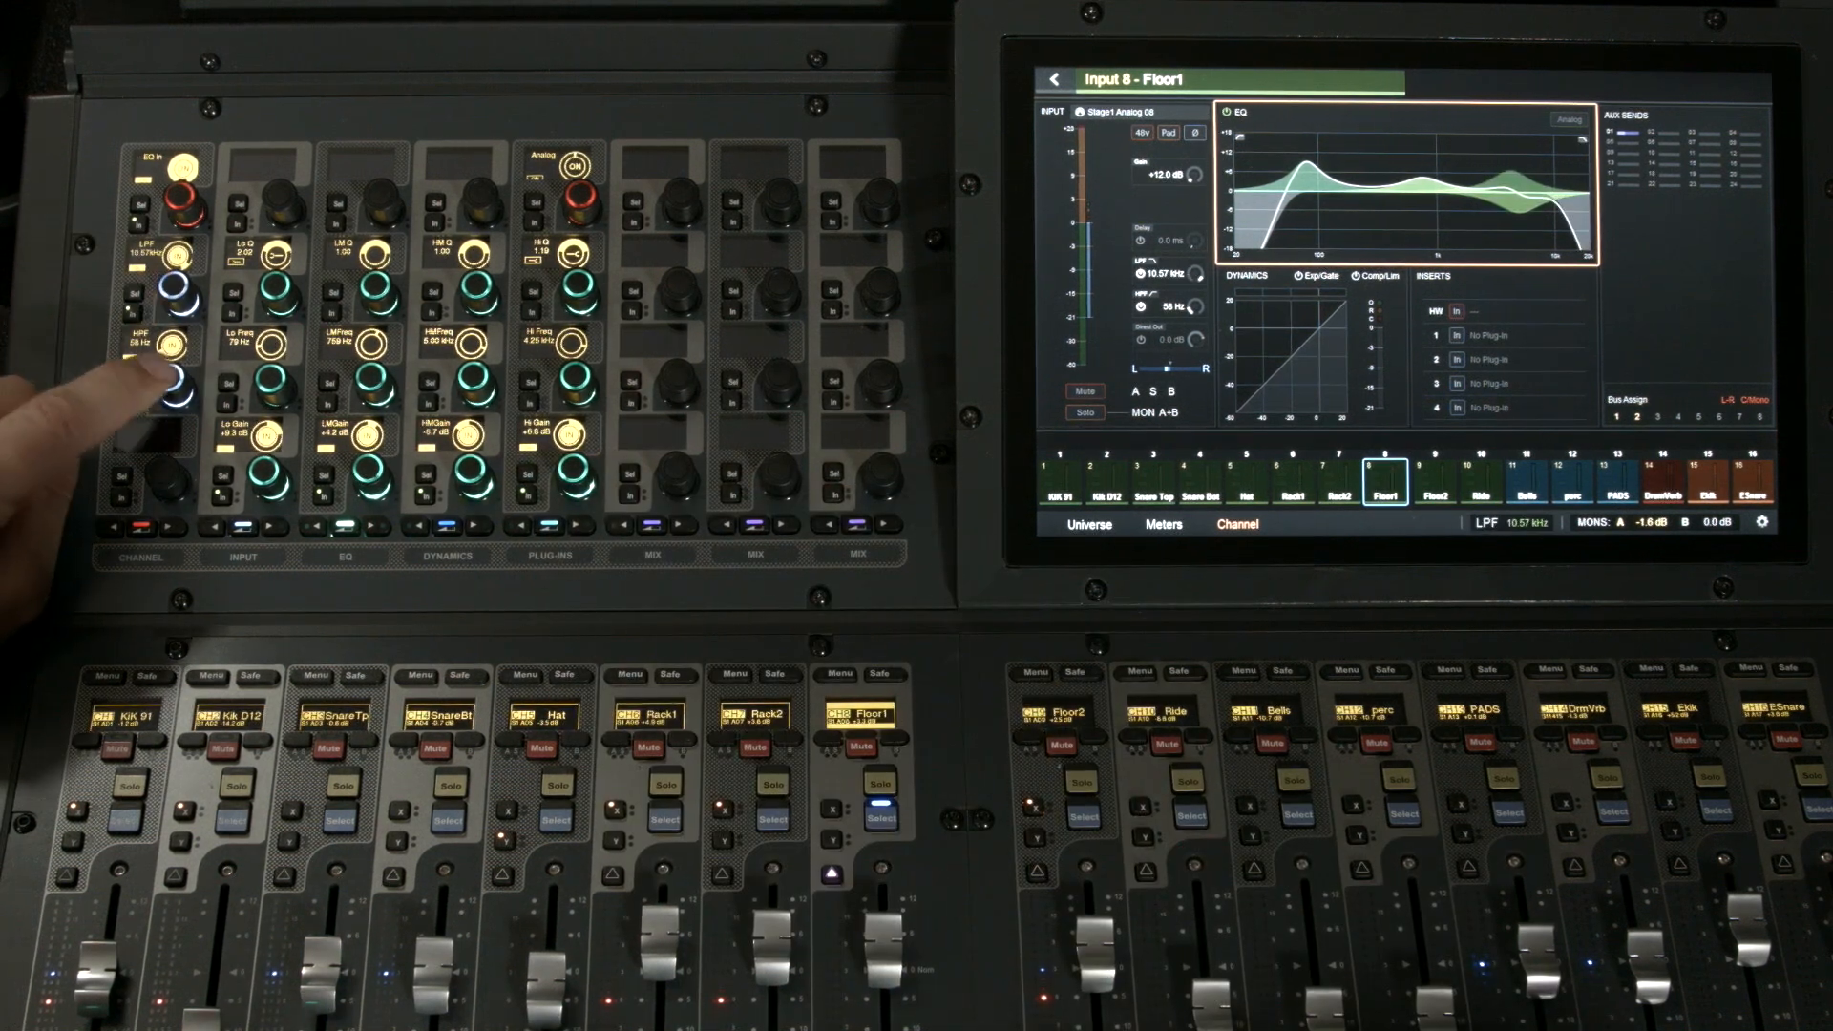
# Engage the high-pass filter at 58 Hz on Floor1.
pyautogui.click(176, 343)
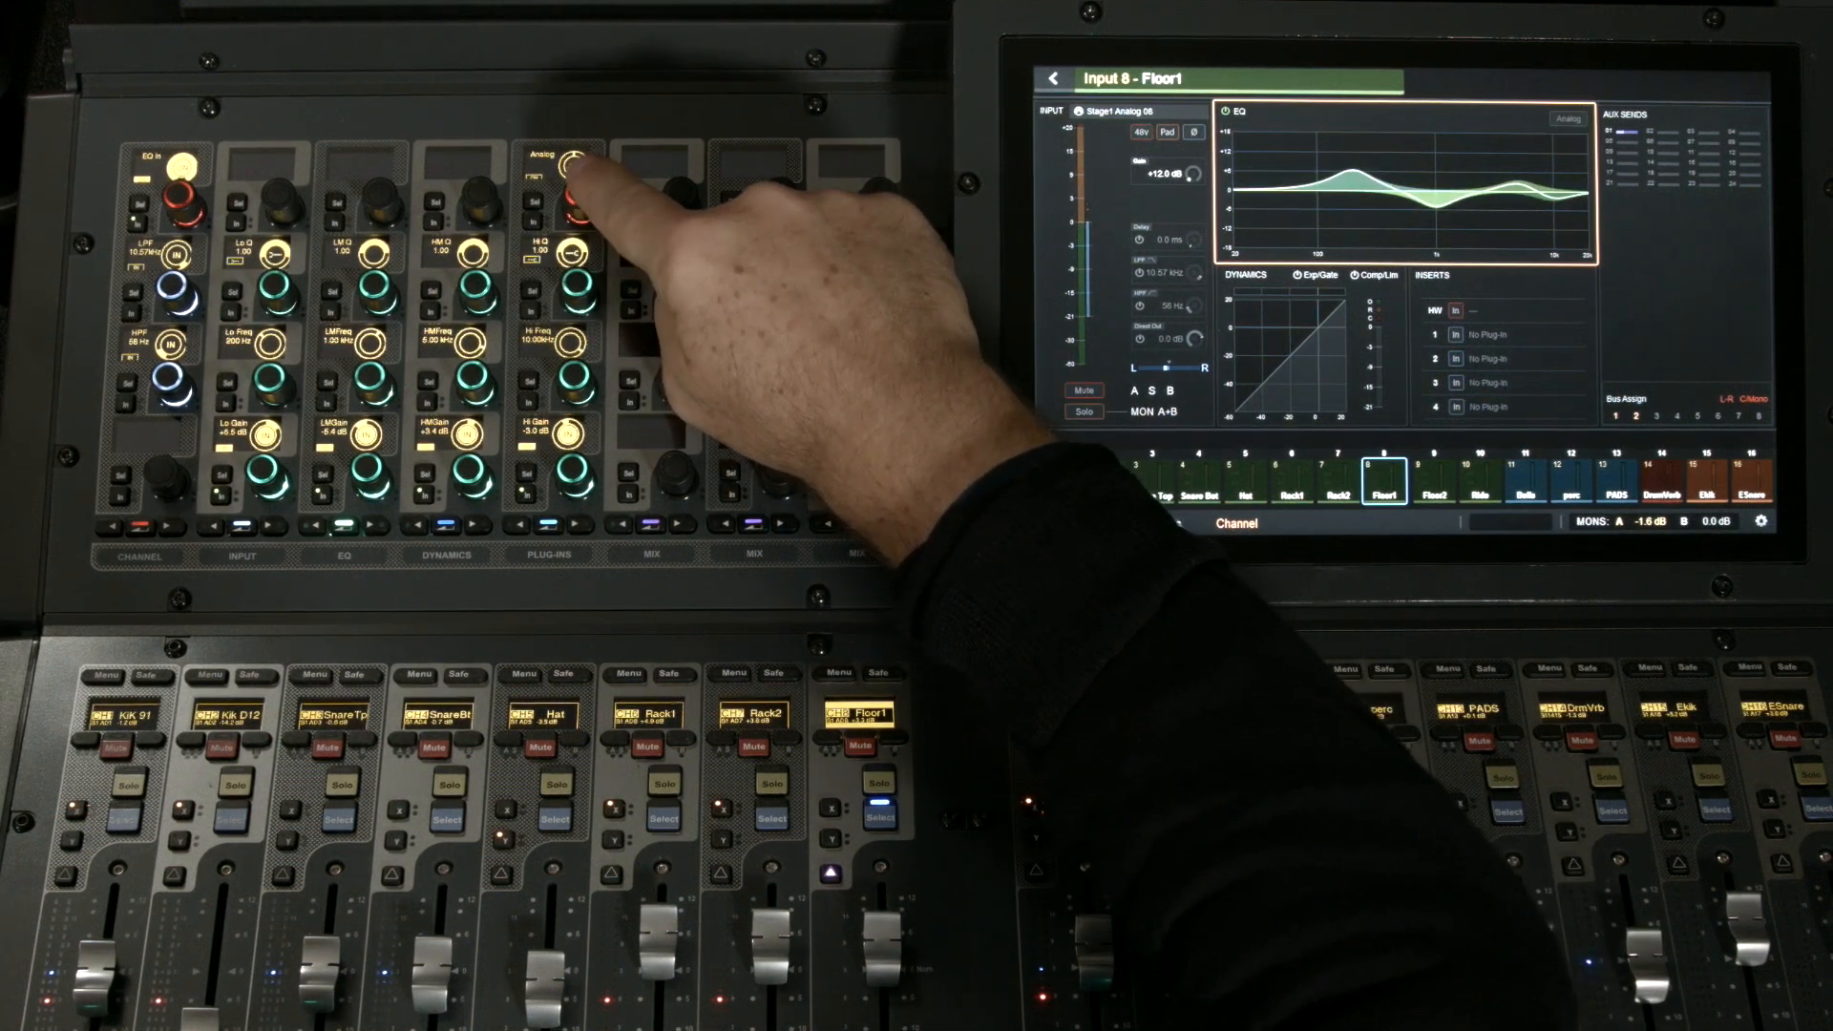
# Set Floor1's channel EQ to Analog mode.
pyautogui.click(572, 162)
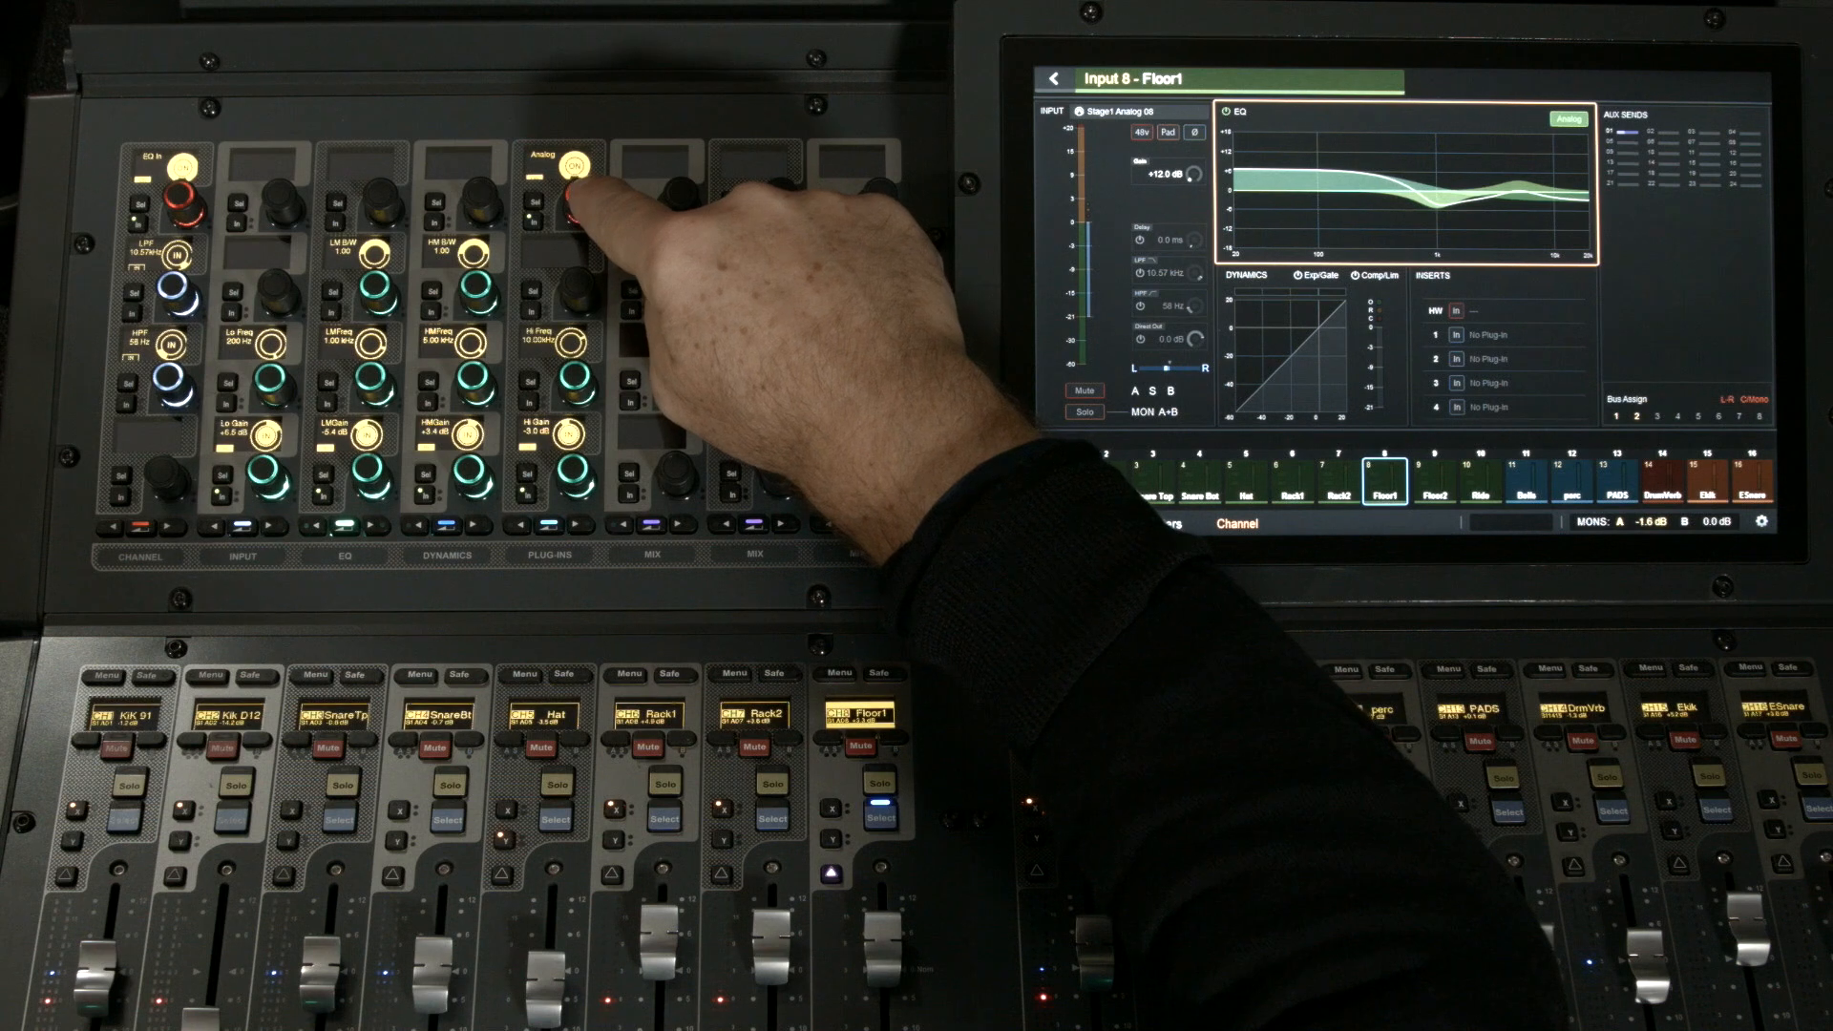